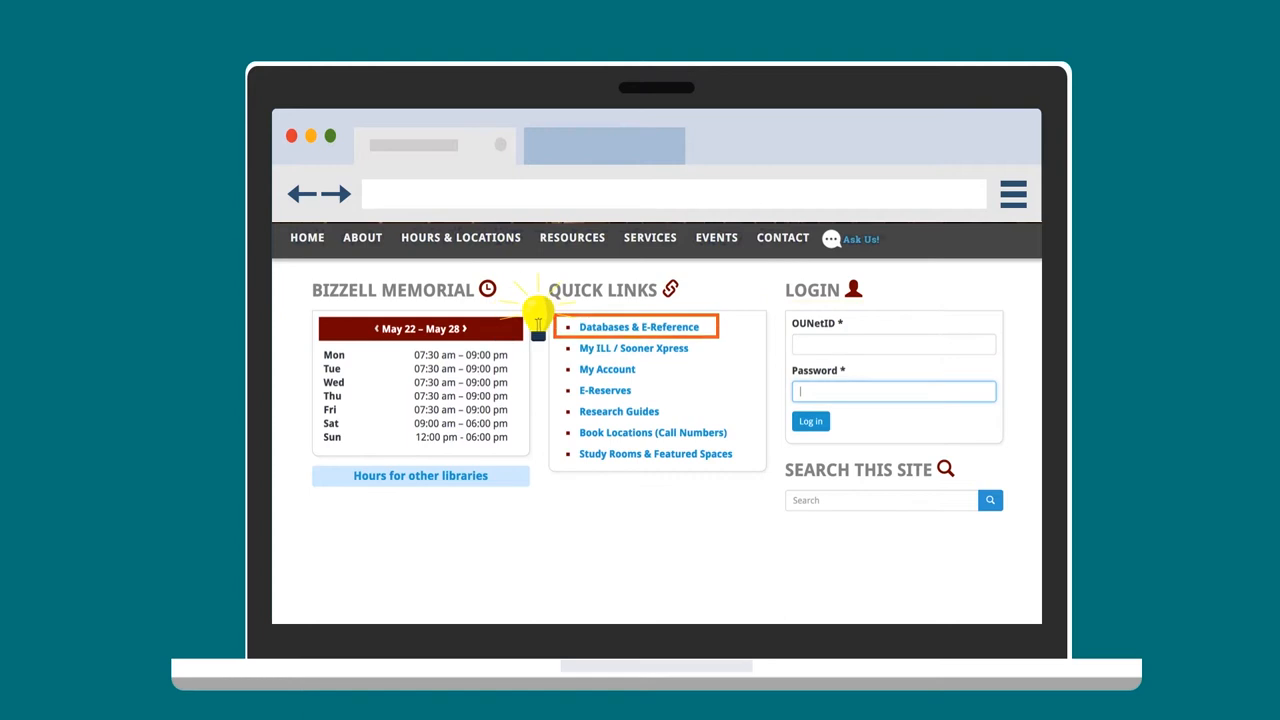
- Open Databases & E-Reference Materials and search the list for 'eric'
left_click(639, 327)
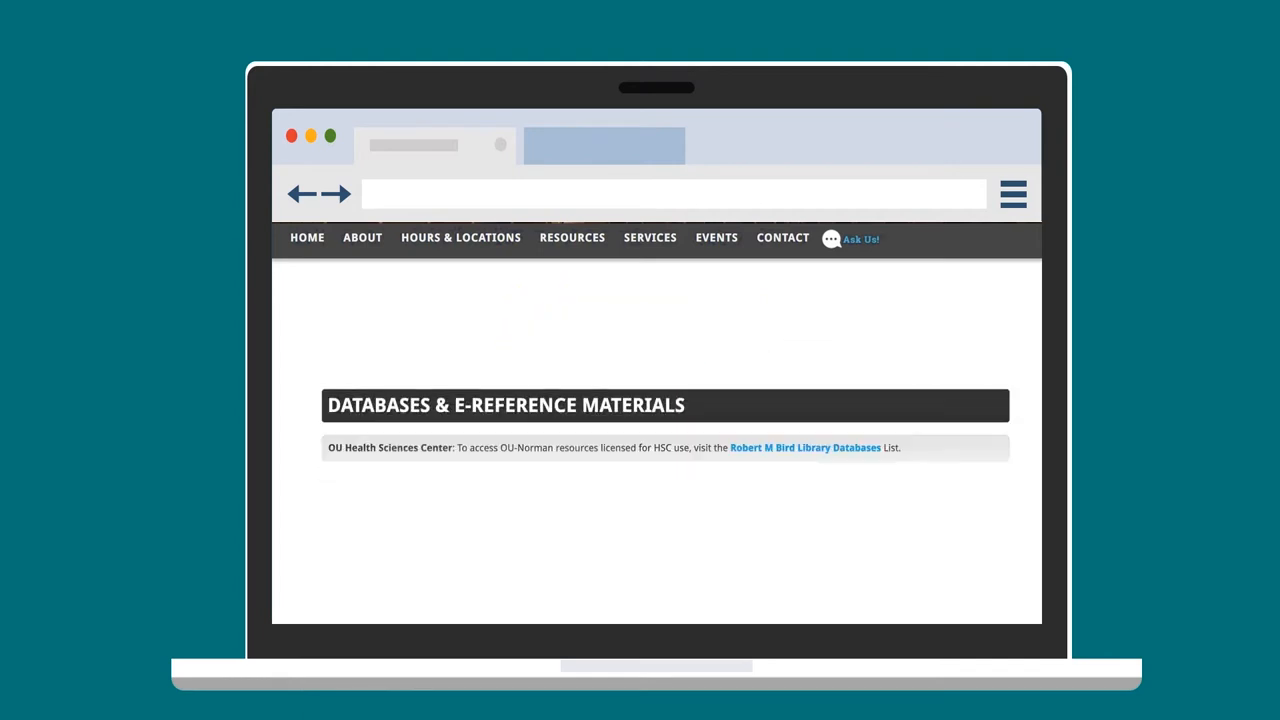
type("eric")
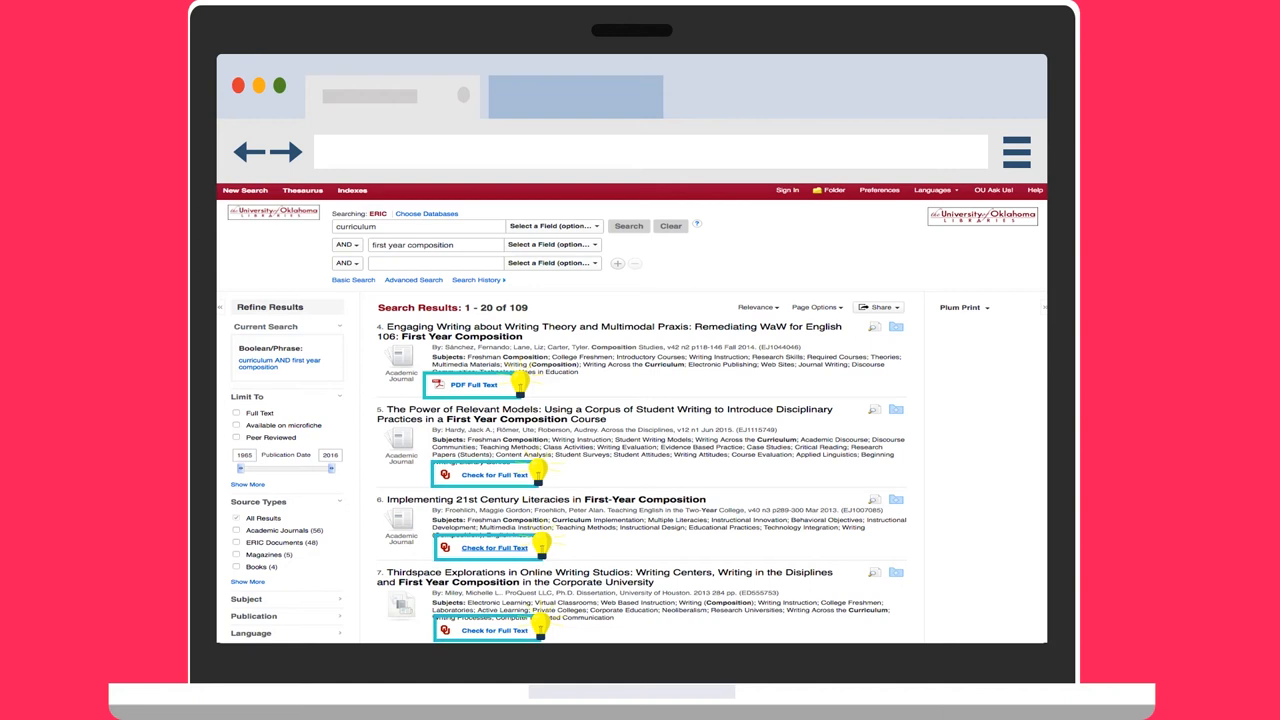
- Check full text for result 6, 'Implementing 21st Century Literacies', and view its Interlibrary Loan option
left_click(495, 474)
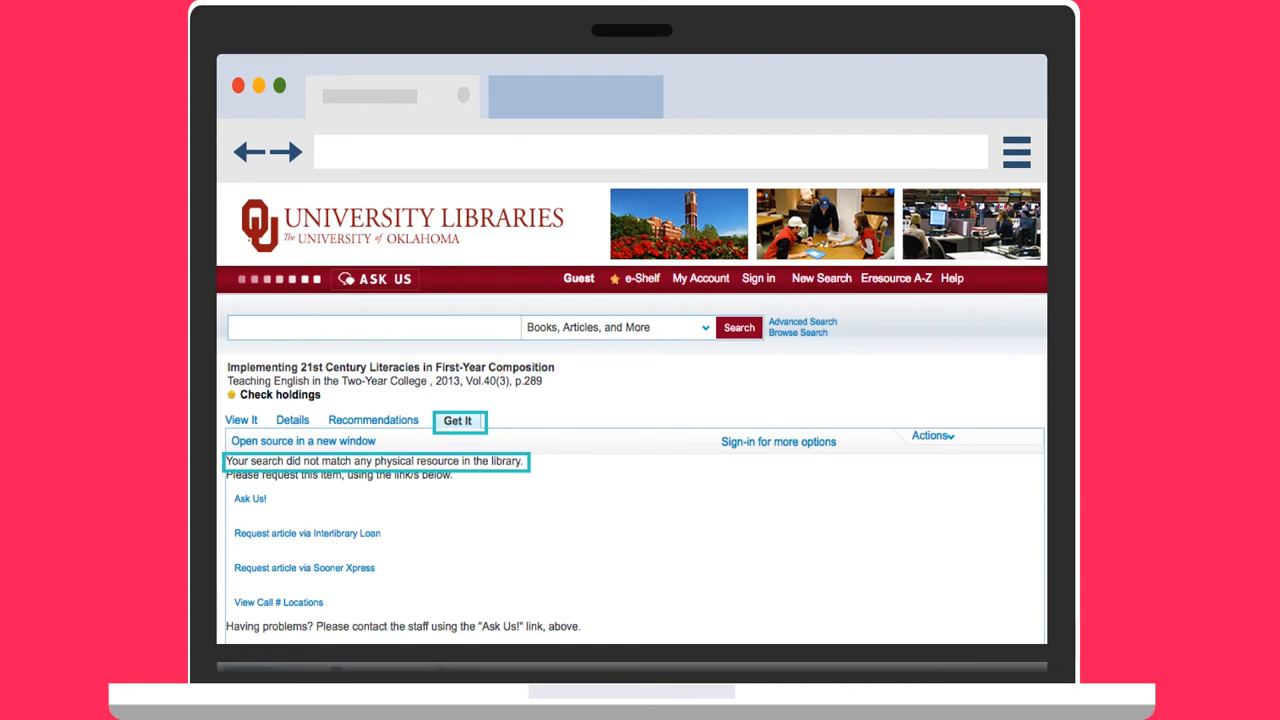
left_click(241, 419)
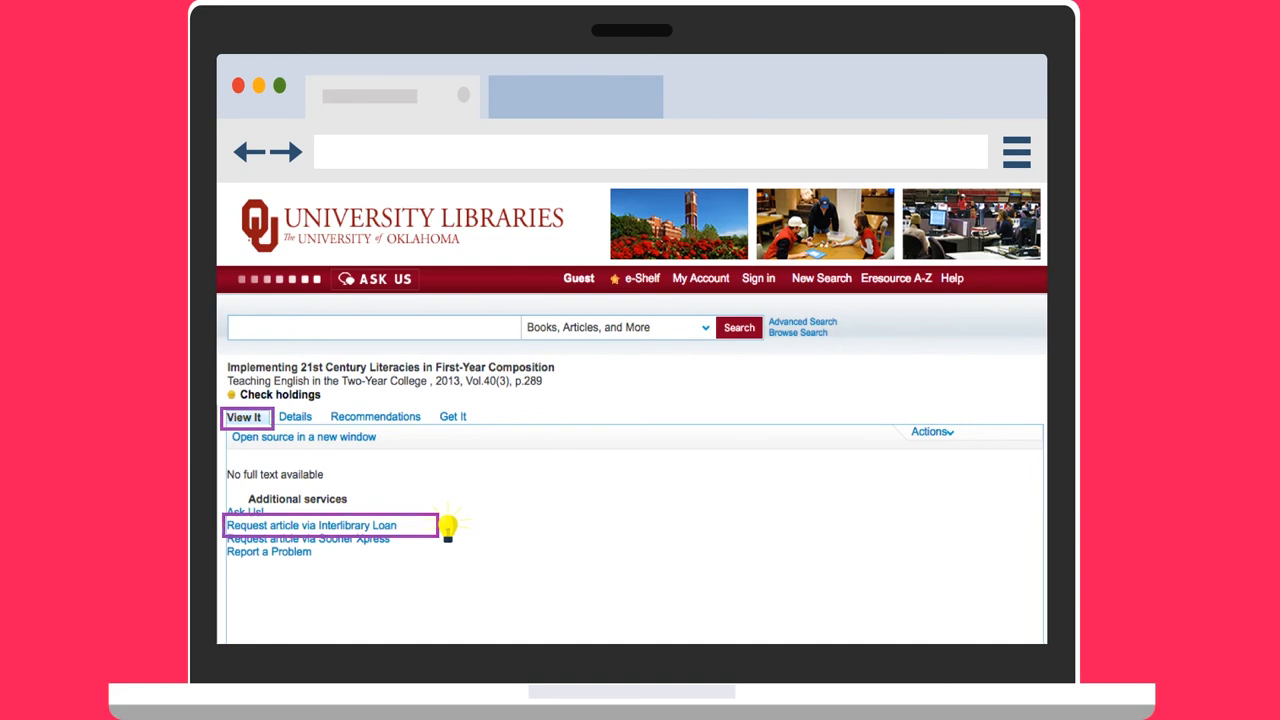